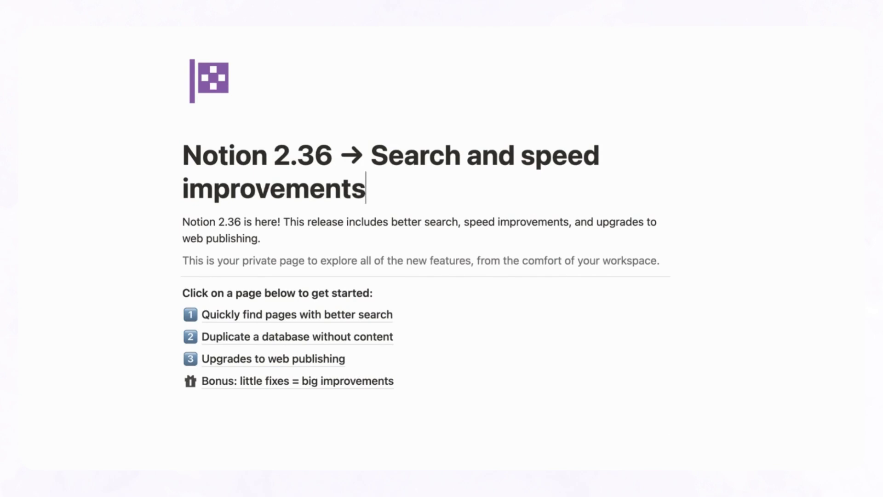
mouse_move(398, 337)
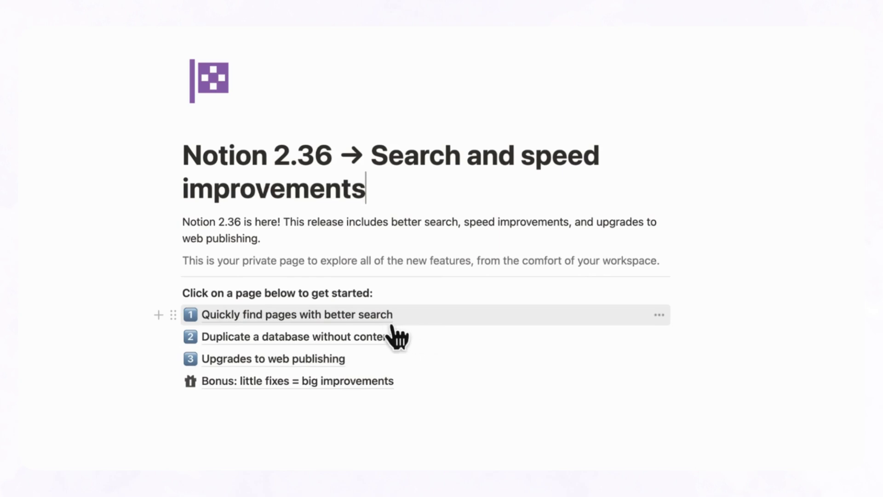
Open the 'Quickly find pages with better search' page and bring up workspace search.
left_click(297, 315)
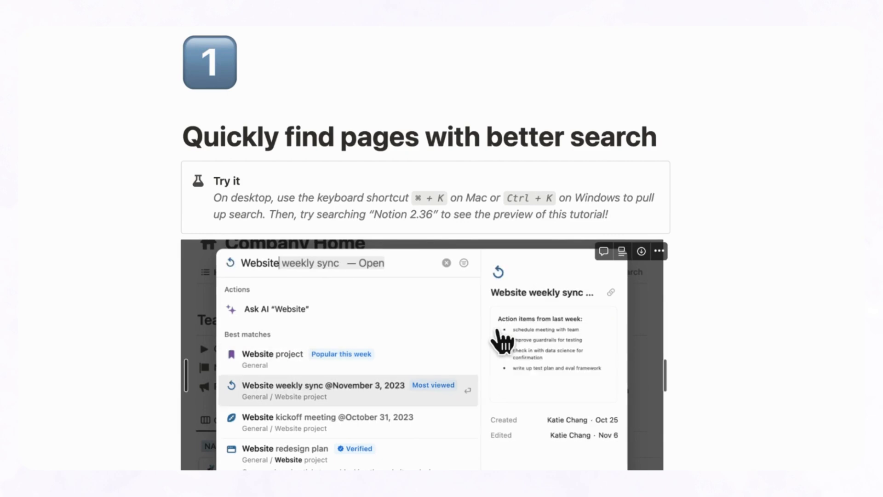
left_click(327, 422)
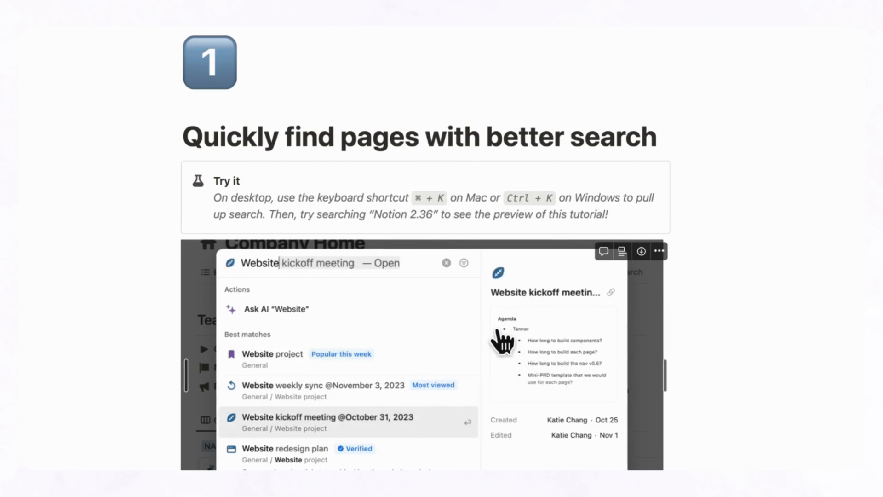
left_click(288, 448)
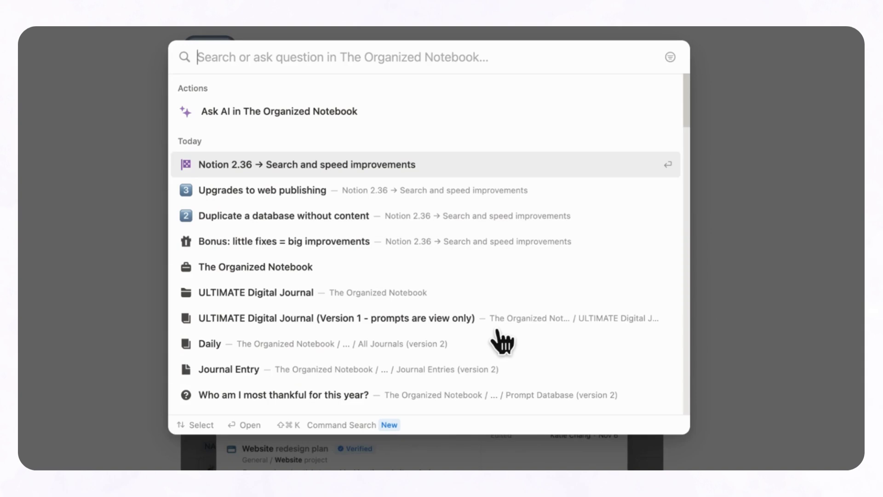
Search the workspace for 'notion 2.36' to surface the release page.
type("notion 2.3")
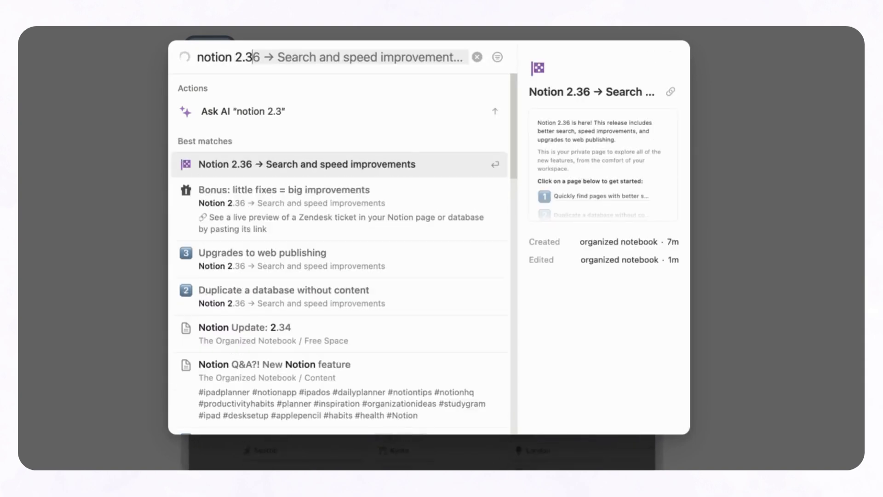
type("6")
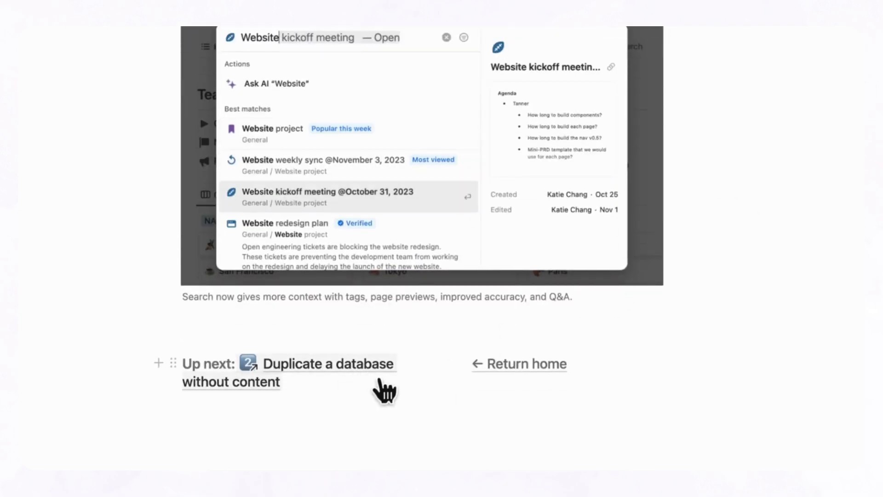
Open the 'Duplicate a database without content' page and scroll to its RACI Decisions database.
left_click(328, 363)
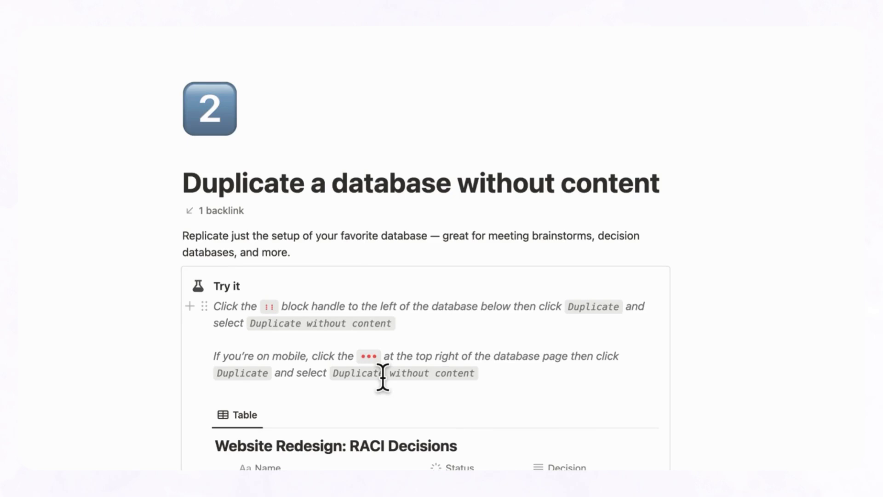
scroll("down", 3)
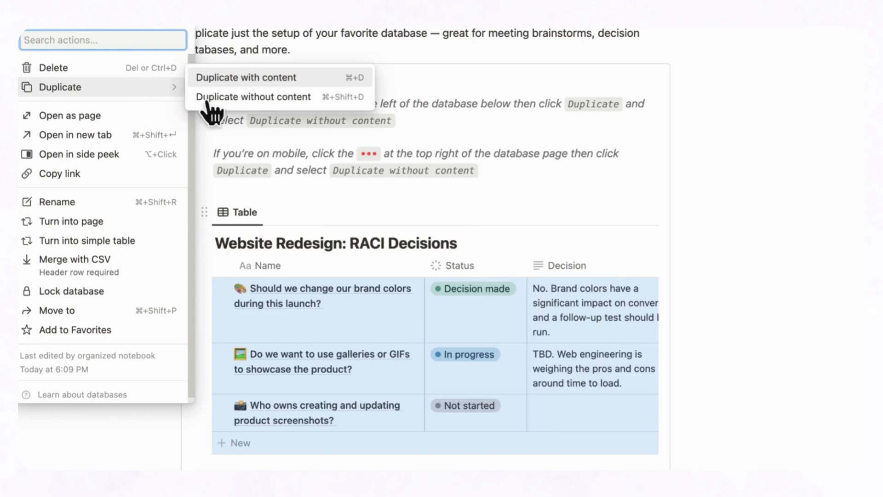
mouse_move(265, 124)
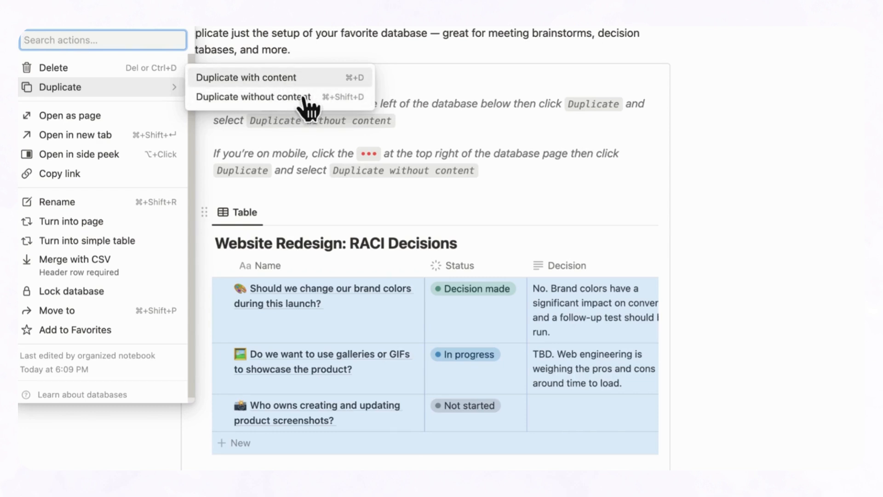
mouse_move(470, 183)
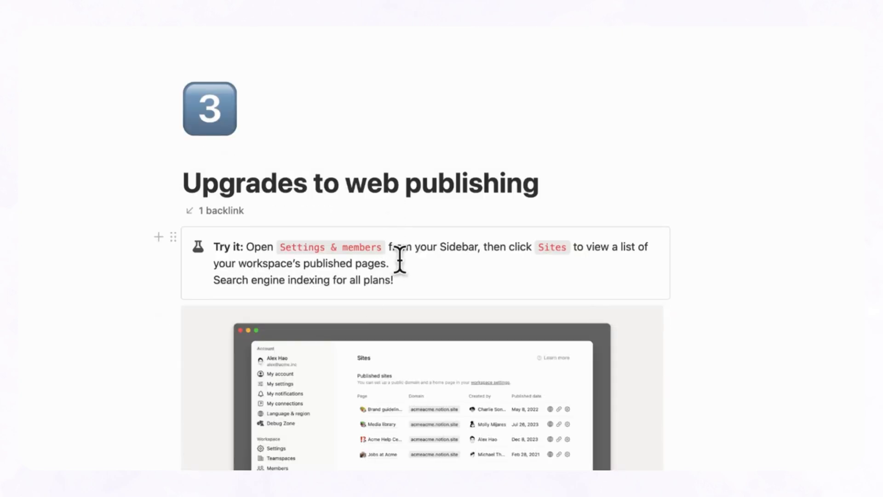
mouse_move(425, 276)
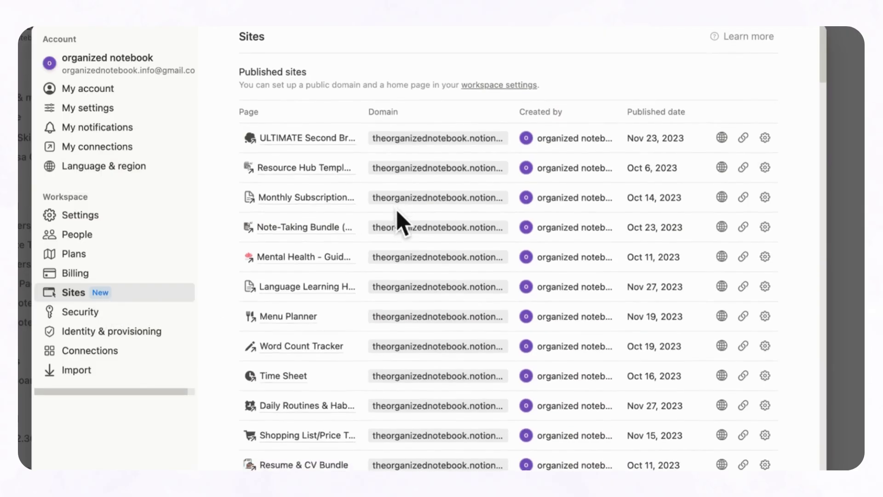
Scroll the Sites list and view the web publishing settings of the first published site.
scroll("down", 3)
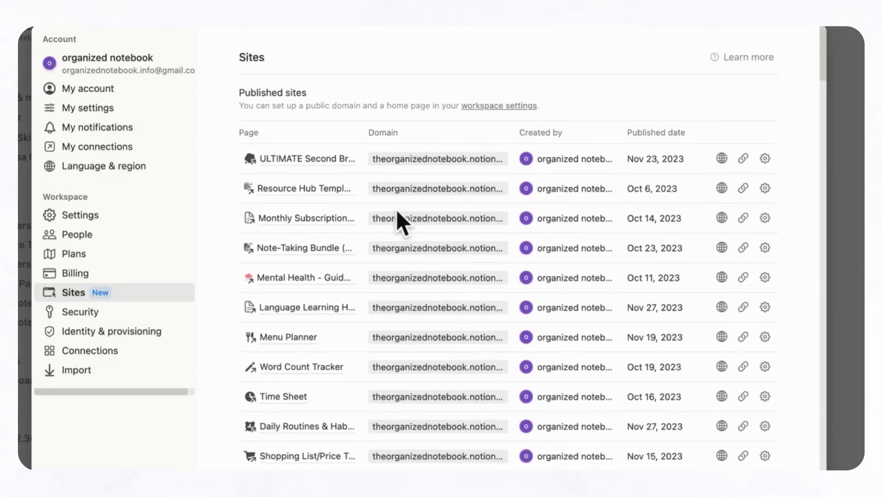
mouse_move(721, 158)
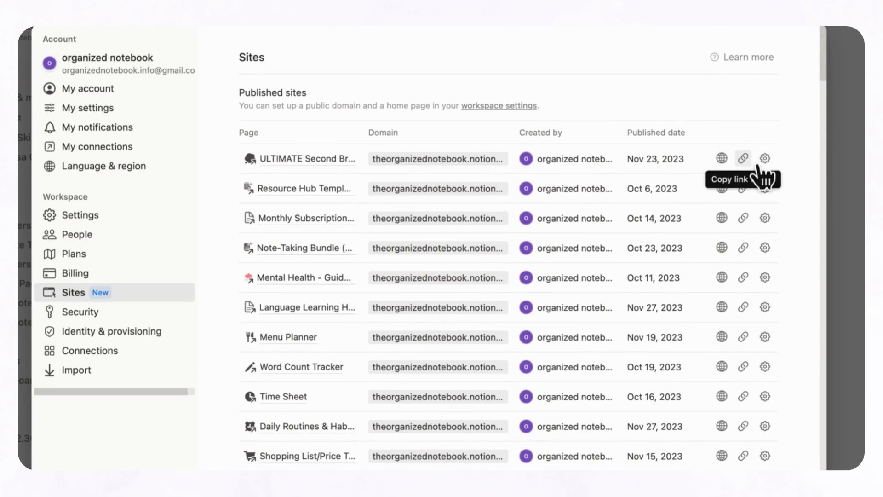
left_click(722, 159)
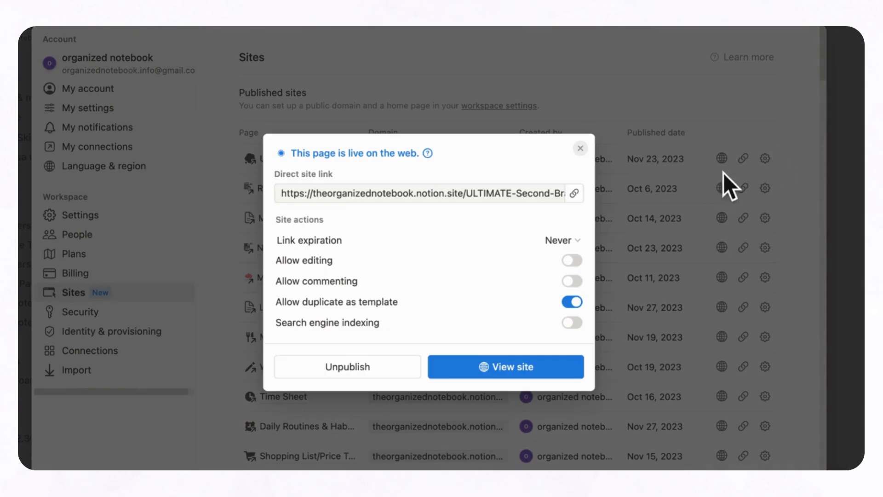
mouse_move(682, 200)
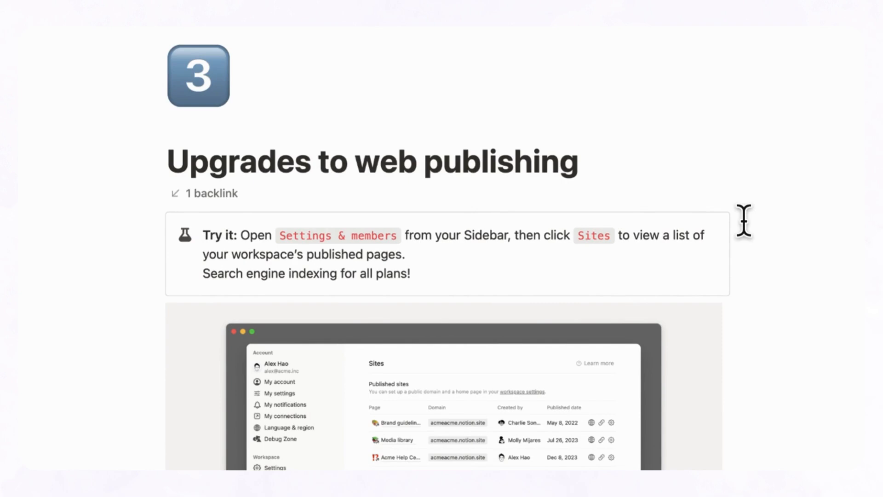
Scroll down the Bonus page to its Little fixes list.
scroll("down", 3)
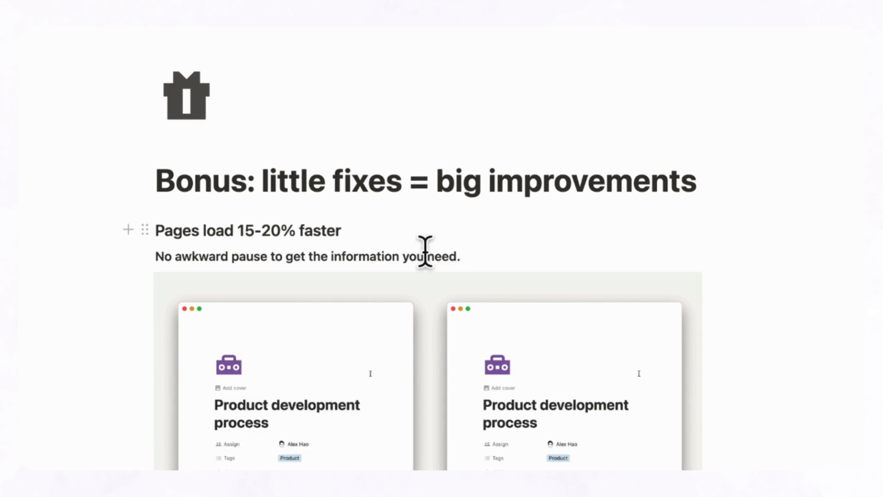
scroll("down", 3)
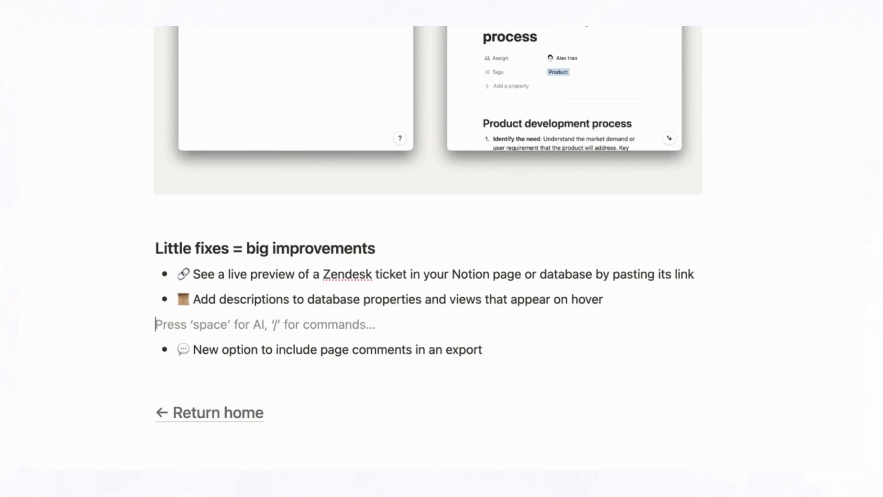
Insert an inline database into the page via /data.
type("/data")
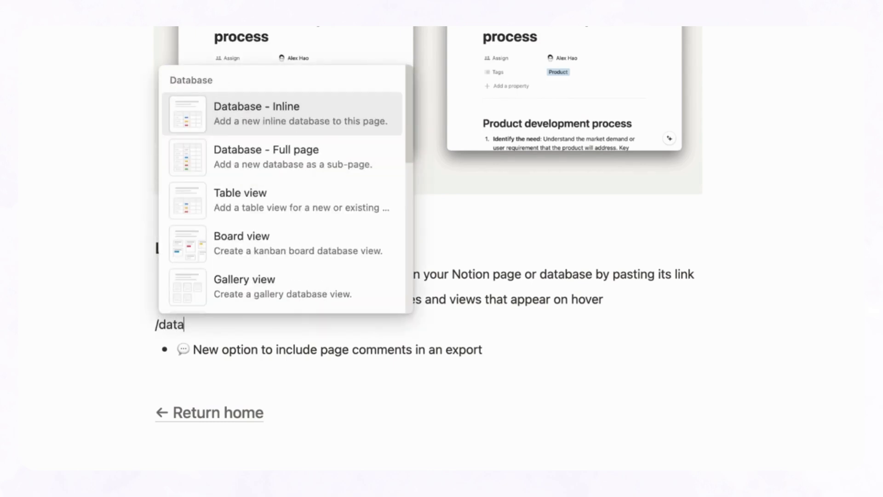
left_click(240, 200)
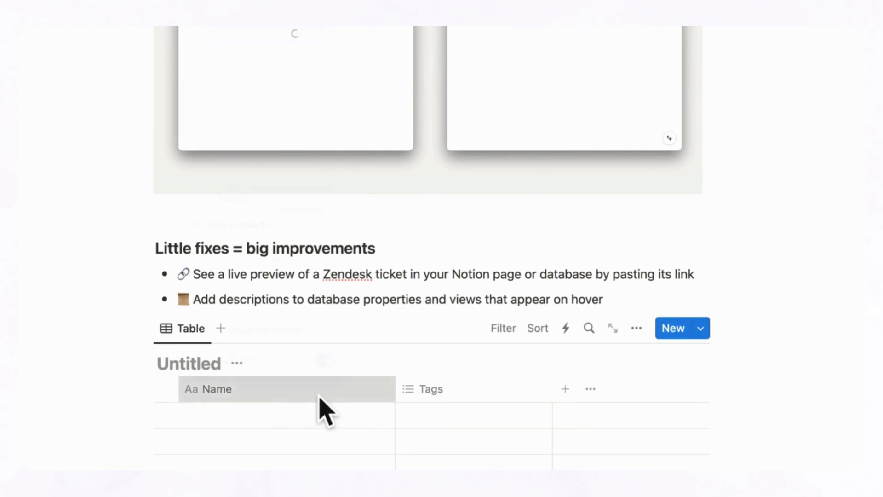
Give the Name property the description 'The name of this sample database'.
left_click(215, 388)
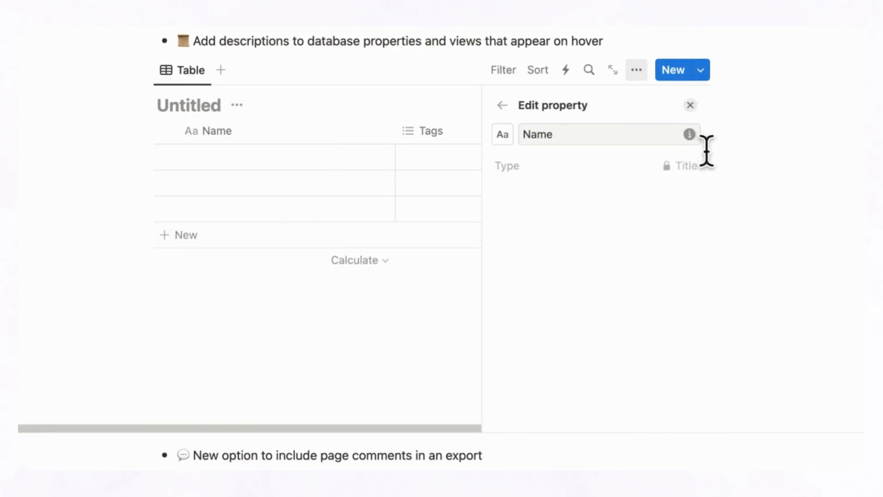
left_click(608, 134)
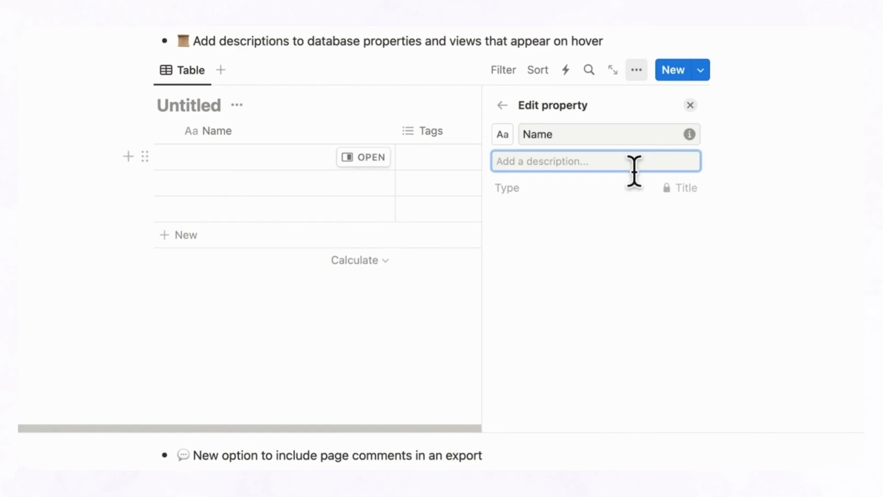
type("The n")
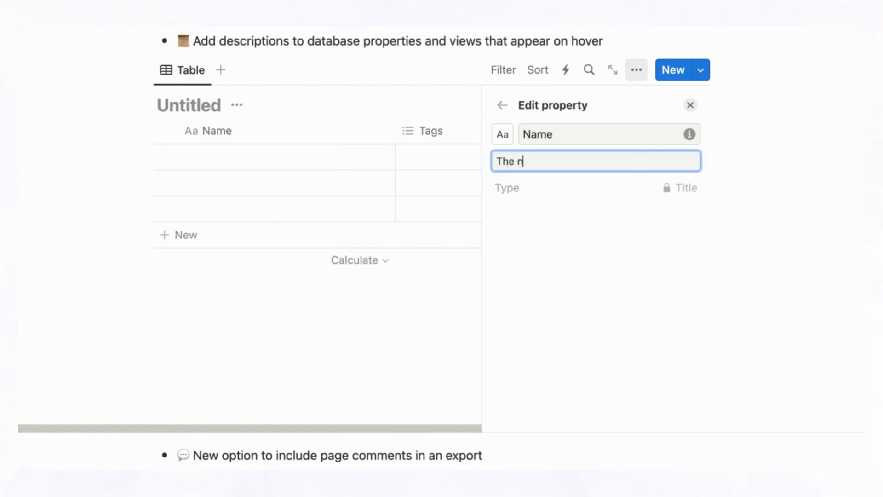
type("ame of this sample d")
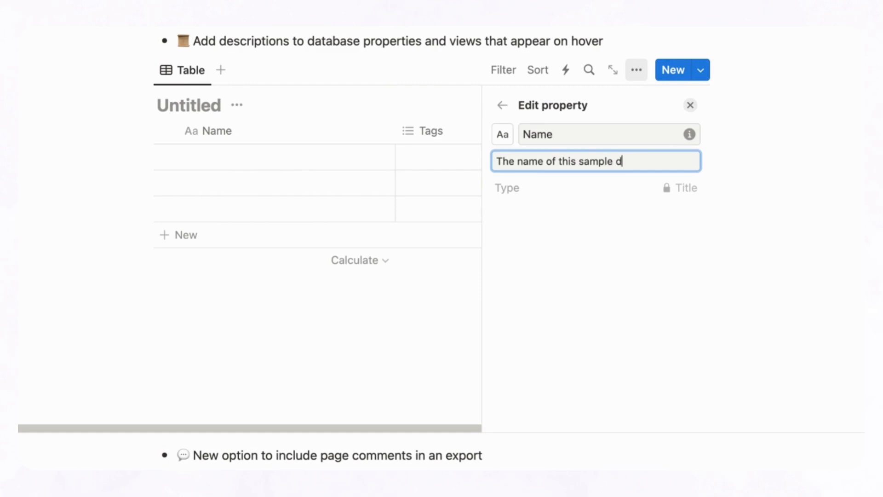
type("atabase")
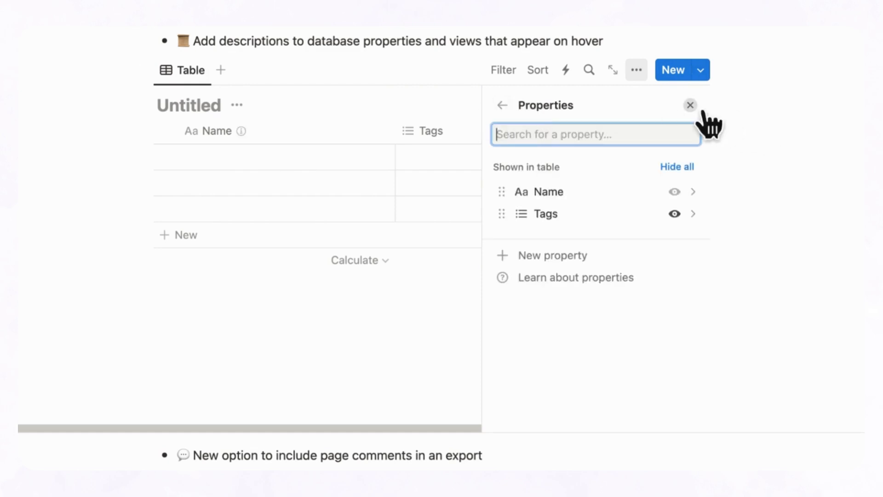
Close the property settings so the Name column shows its description on hover.
left_click(690, 105)
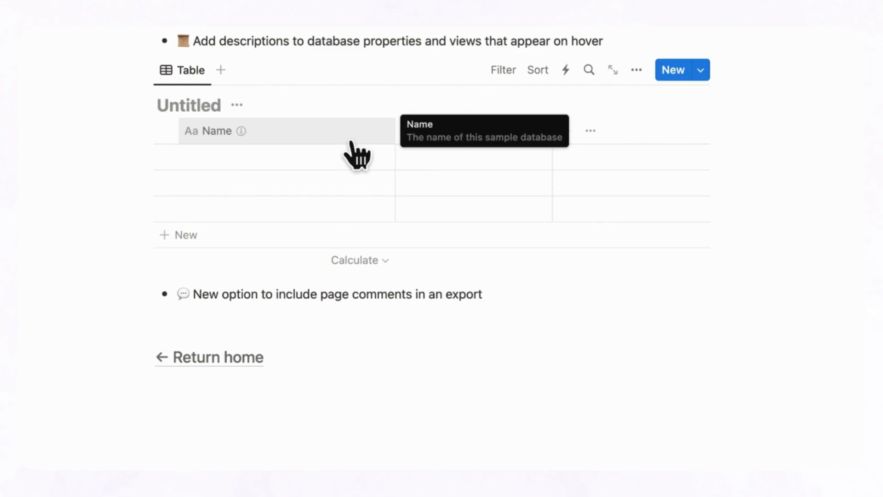
mouse_move(375, 161)
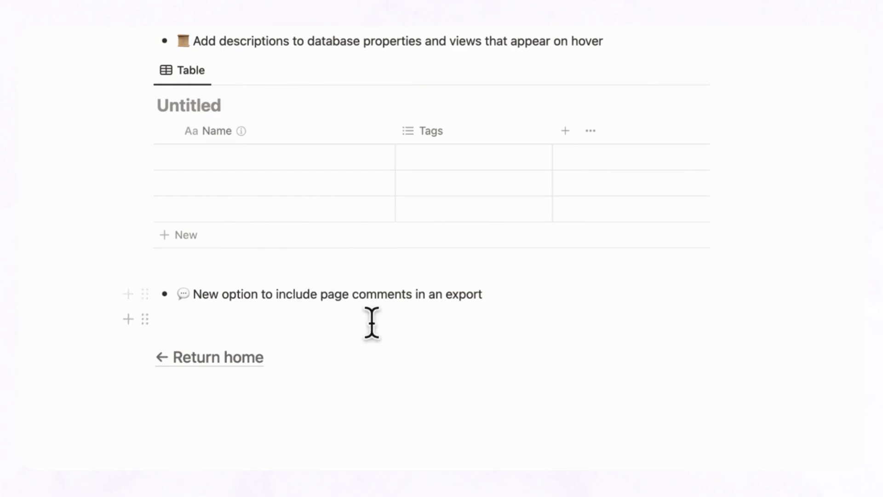
mouse_move(403, 315)
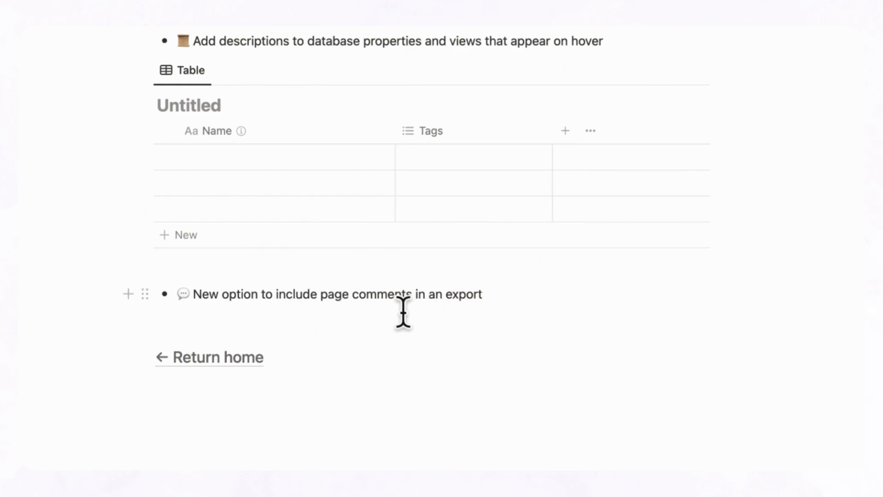